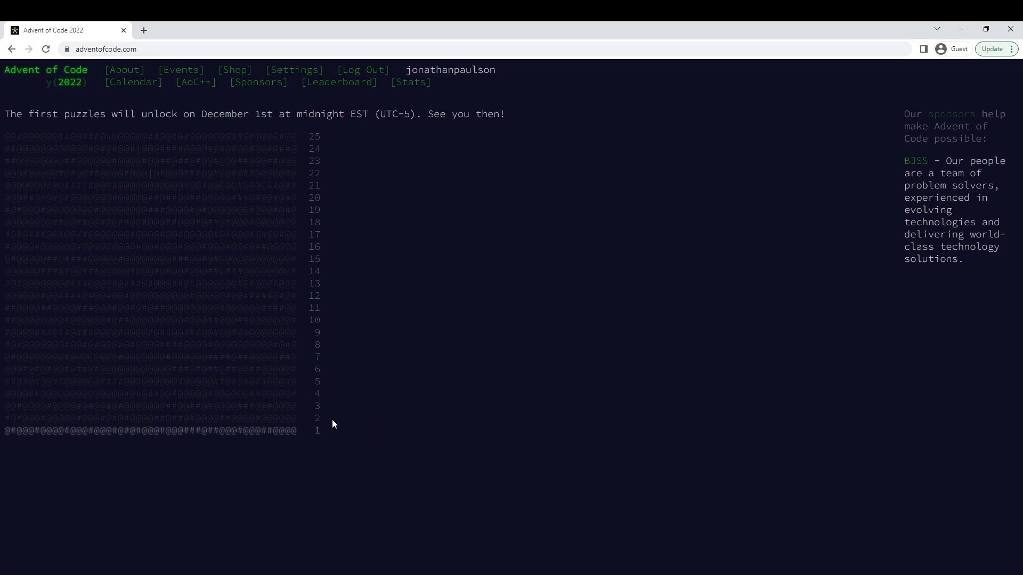
# - Open the 2022 Day 1 'Calorie Counting' puzzle and read its example calorie list
pyautogui.click(317, 430)
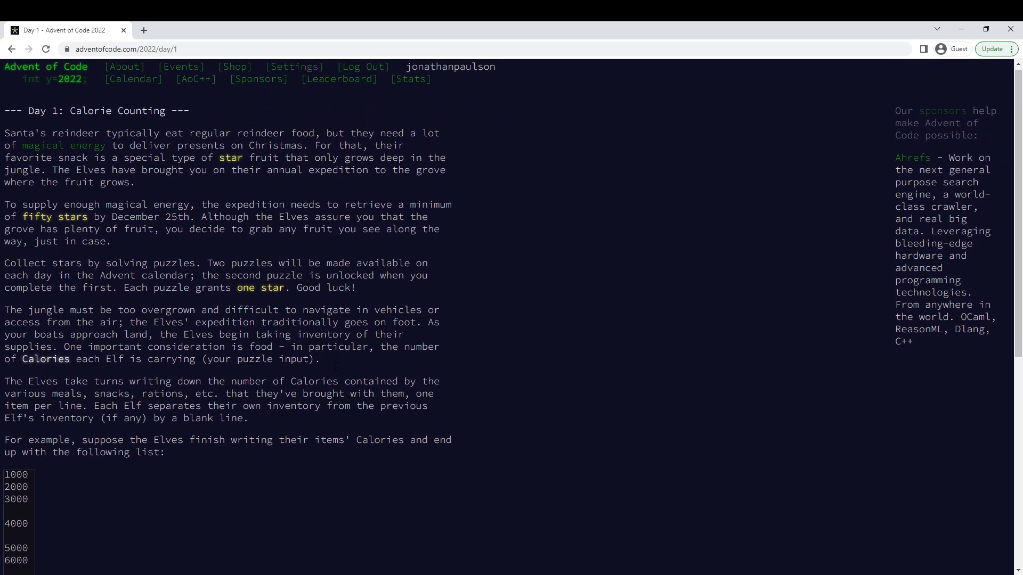
pyautogui.scroll(-3)
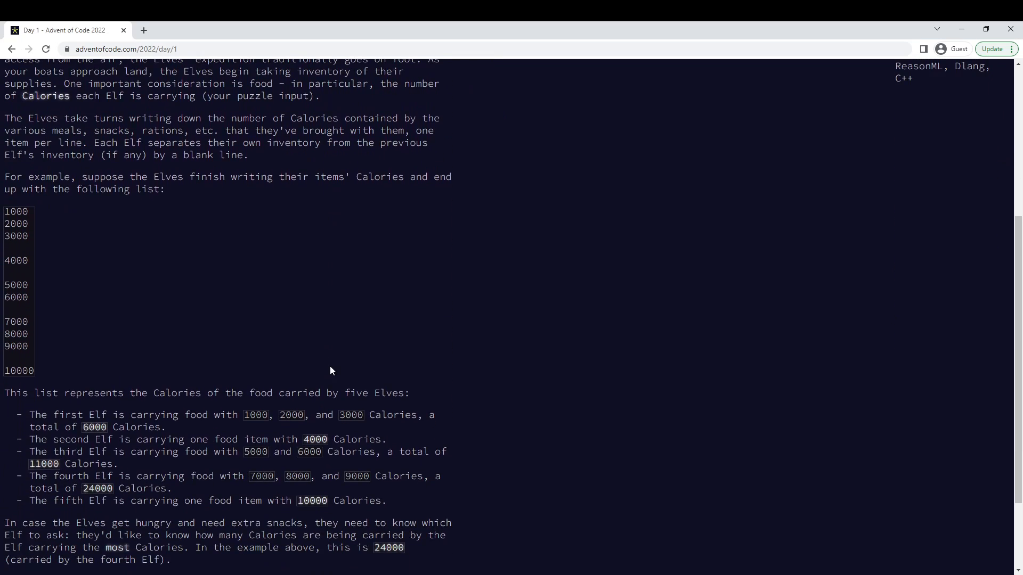
pyautogui.scroll(-3)
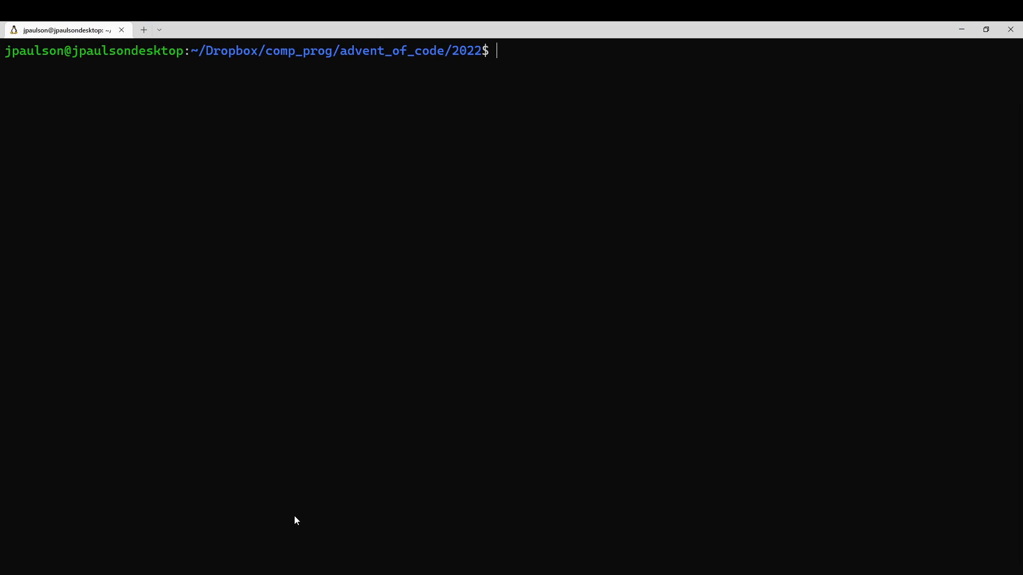
# - Save the puzzle input to 1.in and loop over elves split on blank lines
pyautogui.write('./get_input.py > 1.in')
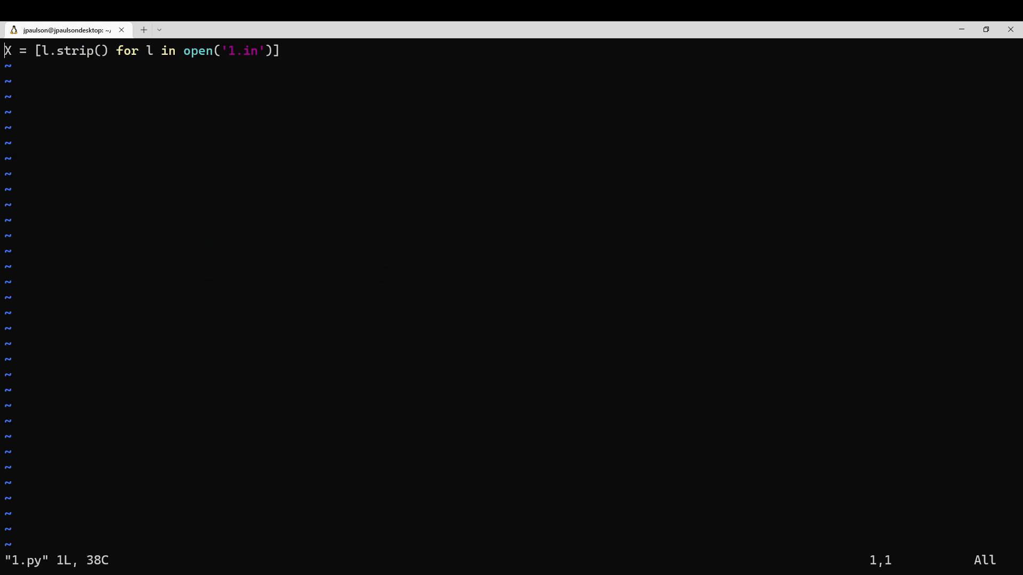
pyautogui.write('for')
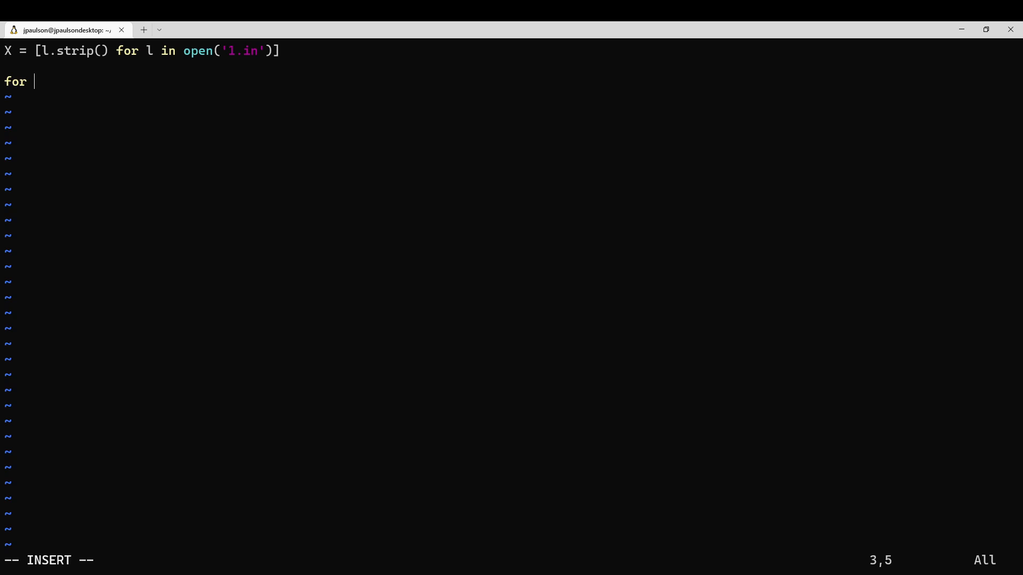
pyautogui.write('elf in X.')
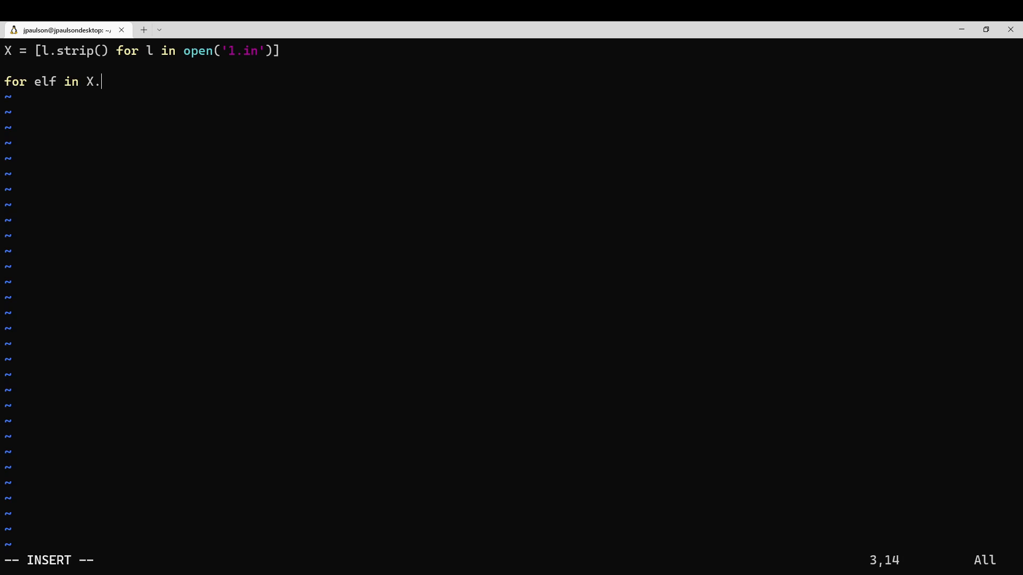
pyautogui.write('split(')
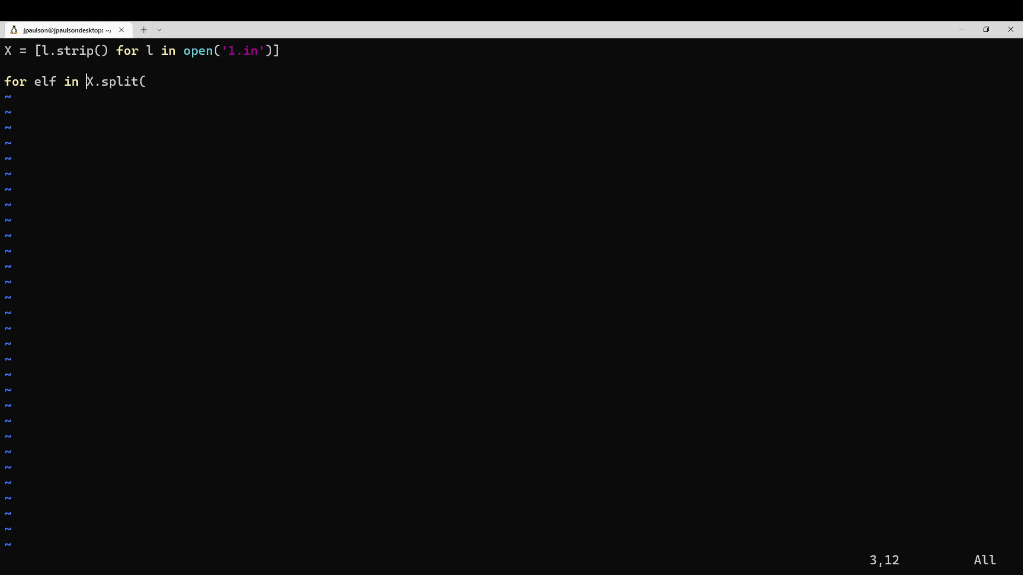
pyautogui.write("'\\/")
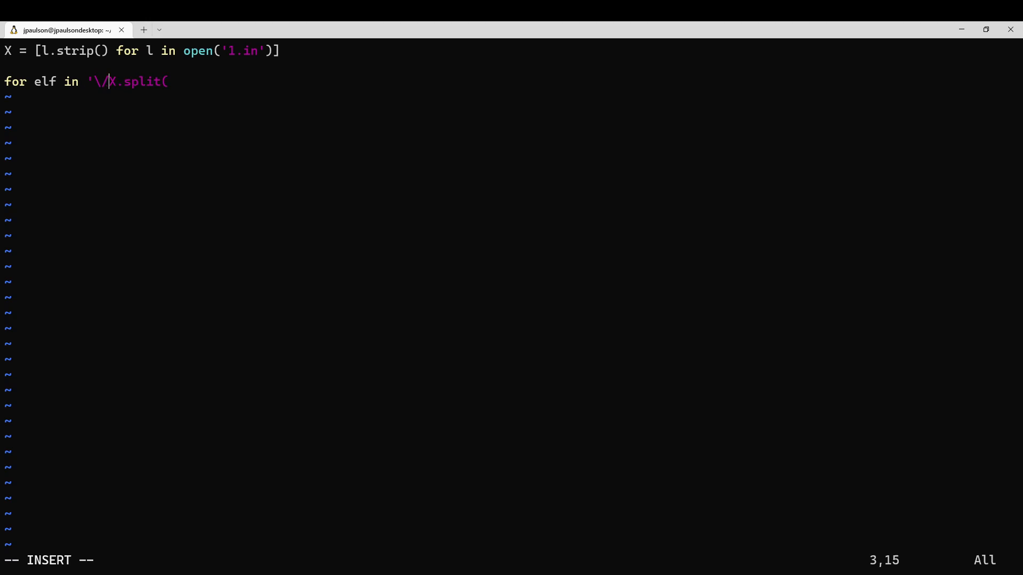
pyautogui.write("n'.join(X")
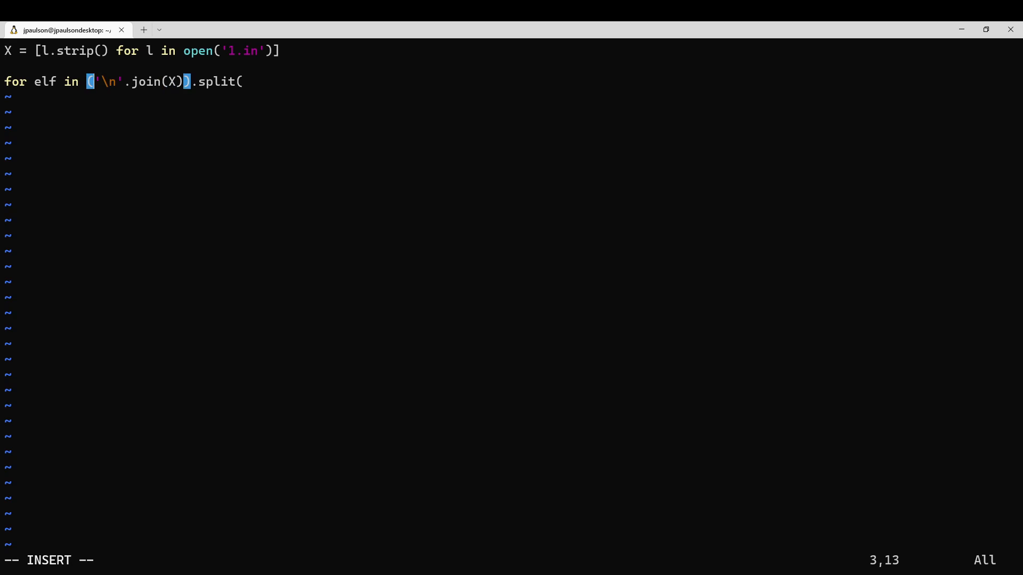
pyautogui.write("'\\n'\\n')")
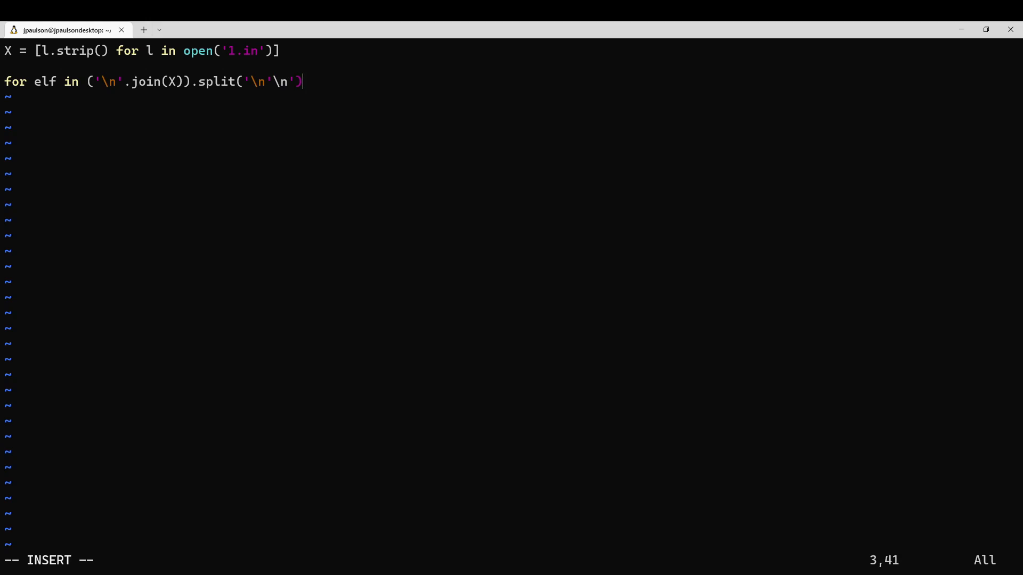
pyautogui.write(':')
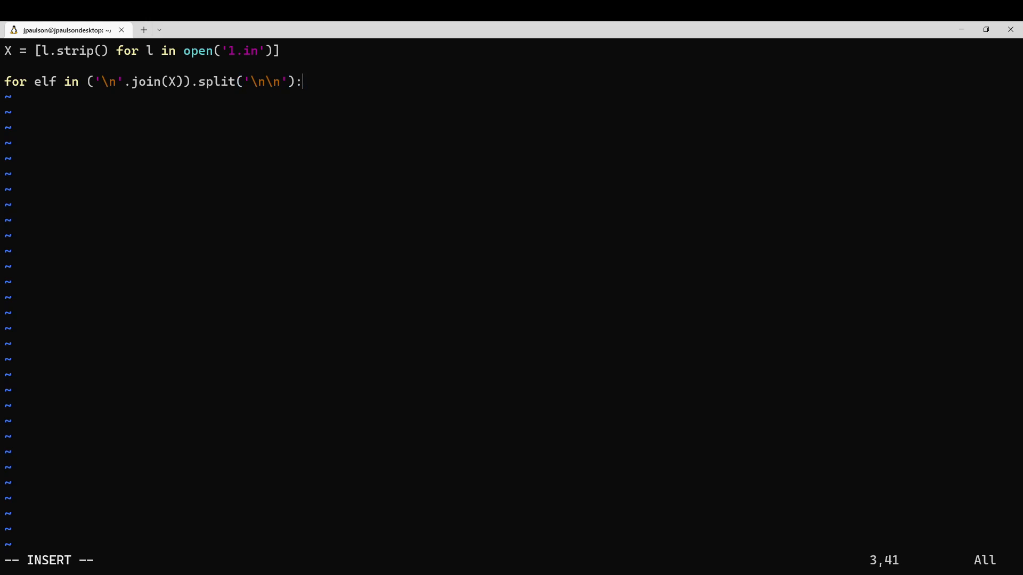
pyautogui.write('print(elf)')
pyautogui.write('for x in')
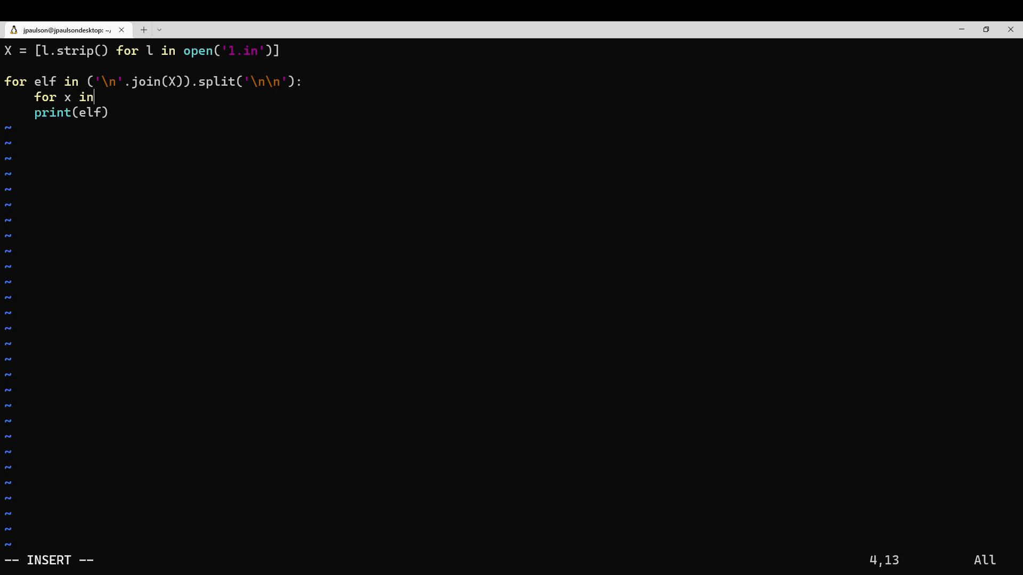
# - Sum each elf's calories, append the totals to Q, and print max(Q)
pyautogui.write("elf.split('\\n'):")
pyautogui.write('Q.a')
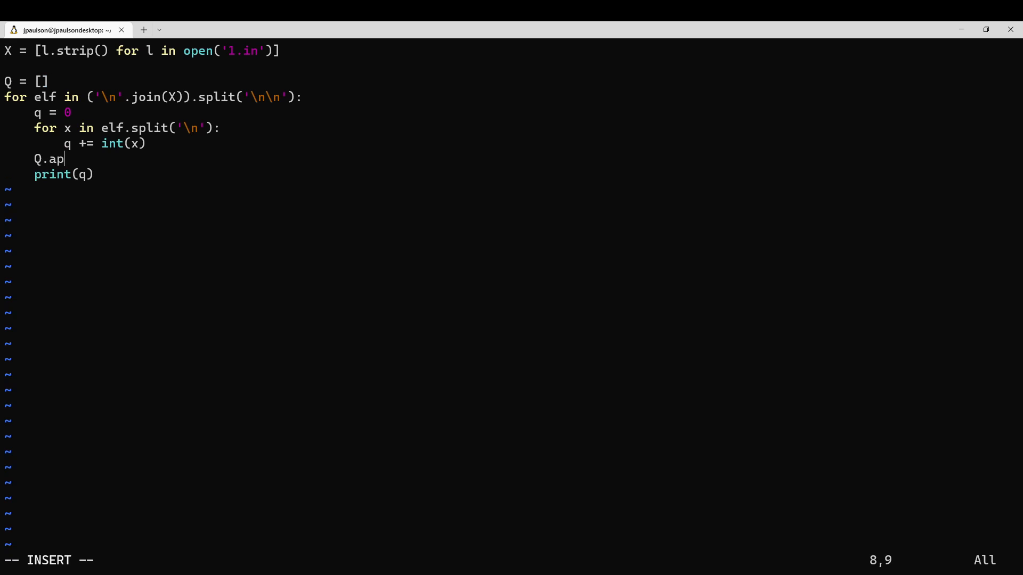
pyautogui.write('pend(q)')
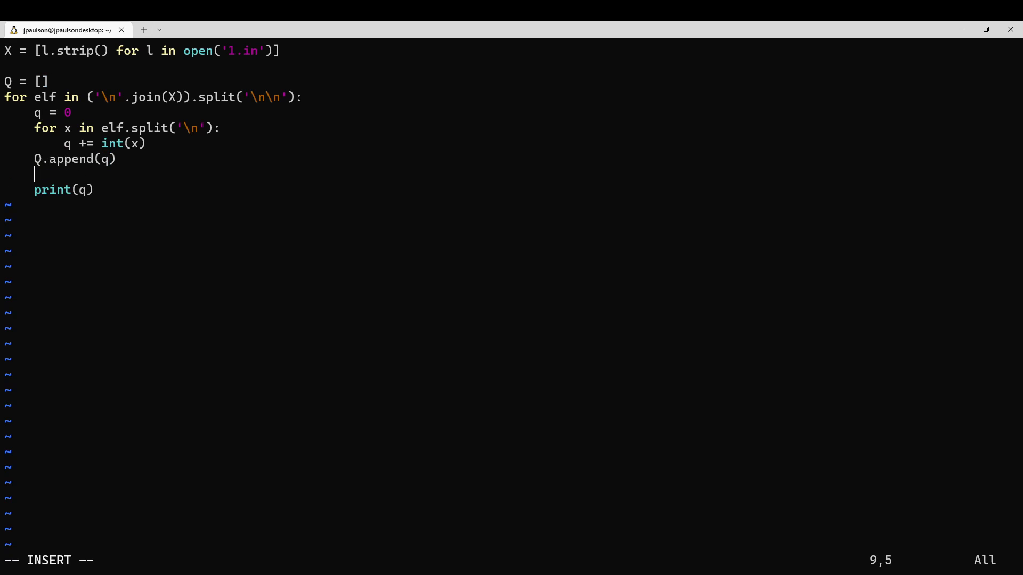
pyautogui.write('print(max(Q))')
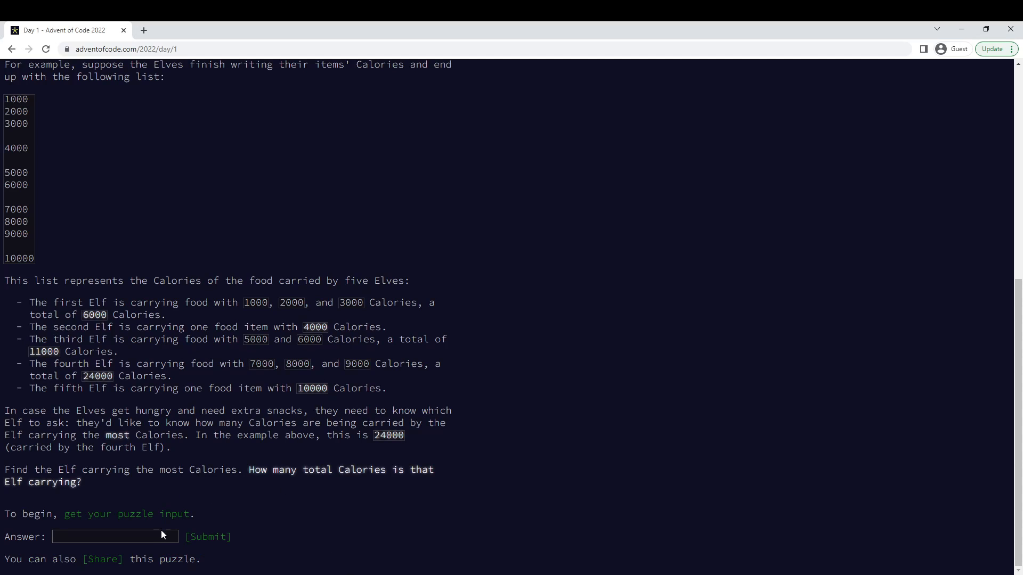
# - Submit 70613 as the Part One answer and reveal Part Two
pyautogui.write('70613')
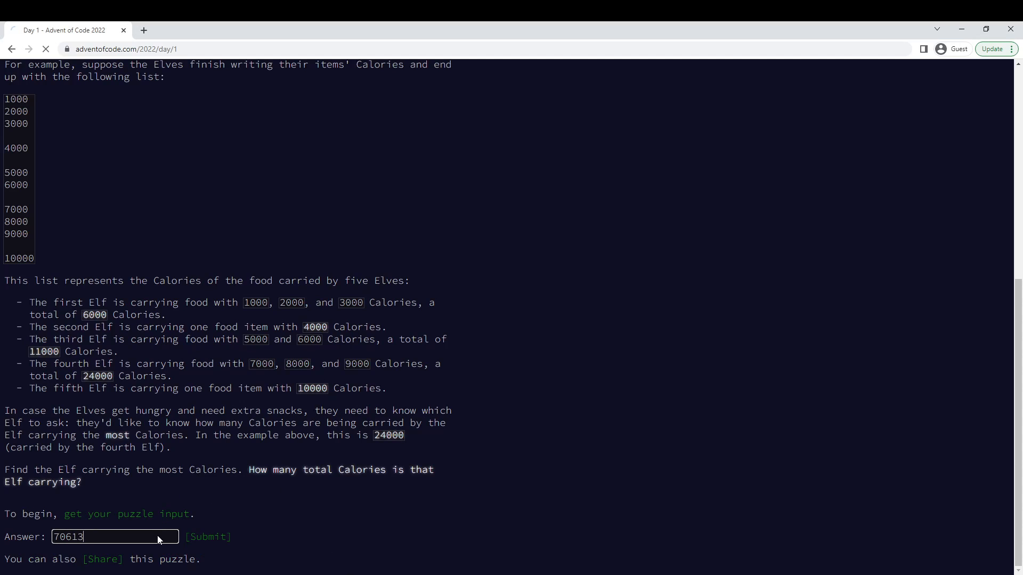
pyautogui.click(207, 537)
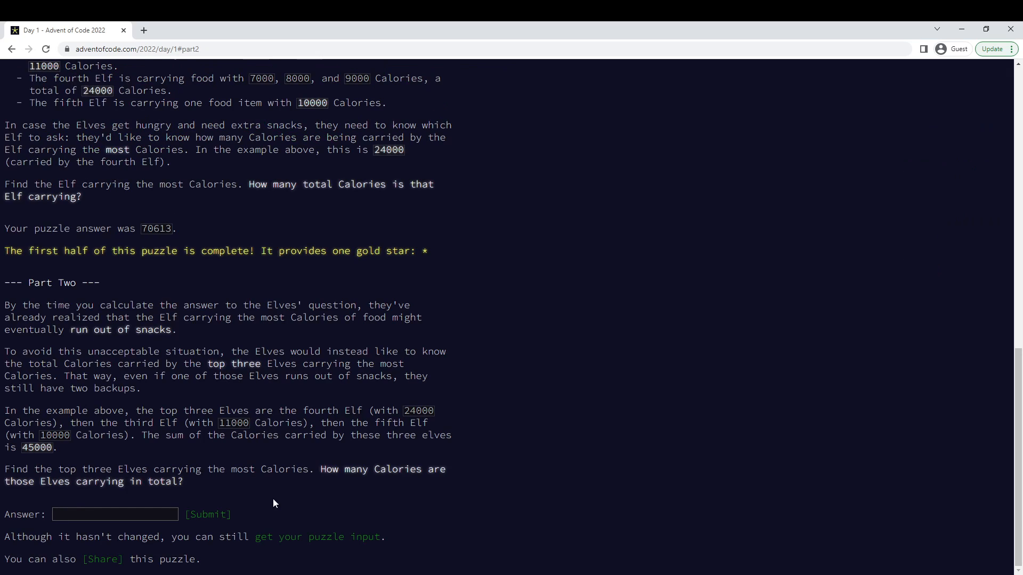
pyautogui.moveTo(378, 447)
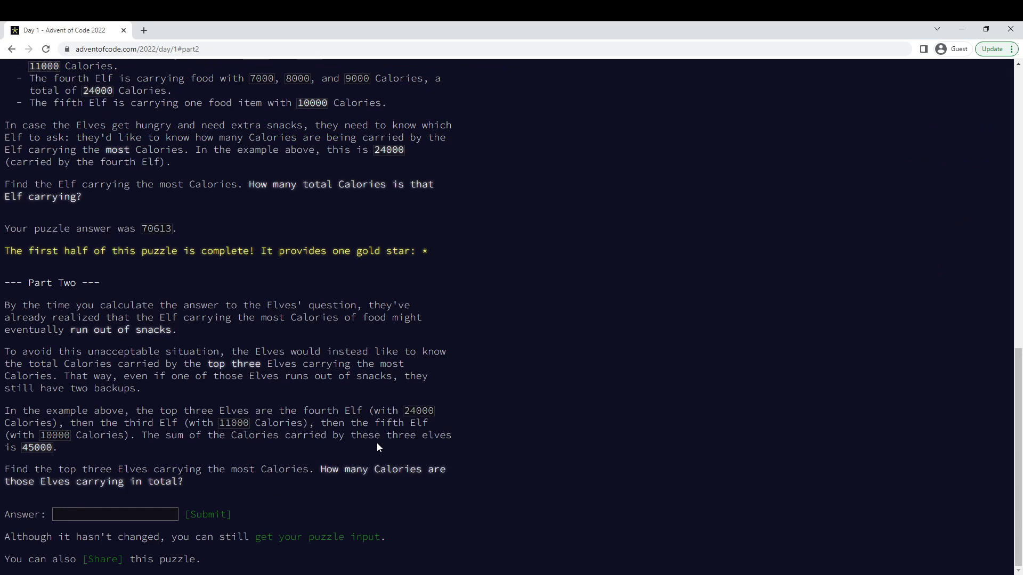
pyautogui.moveTo(290, 538)
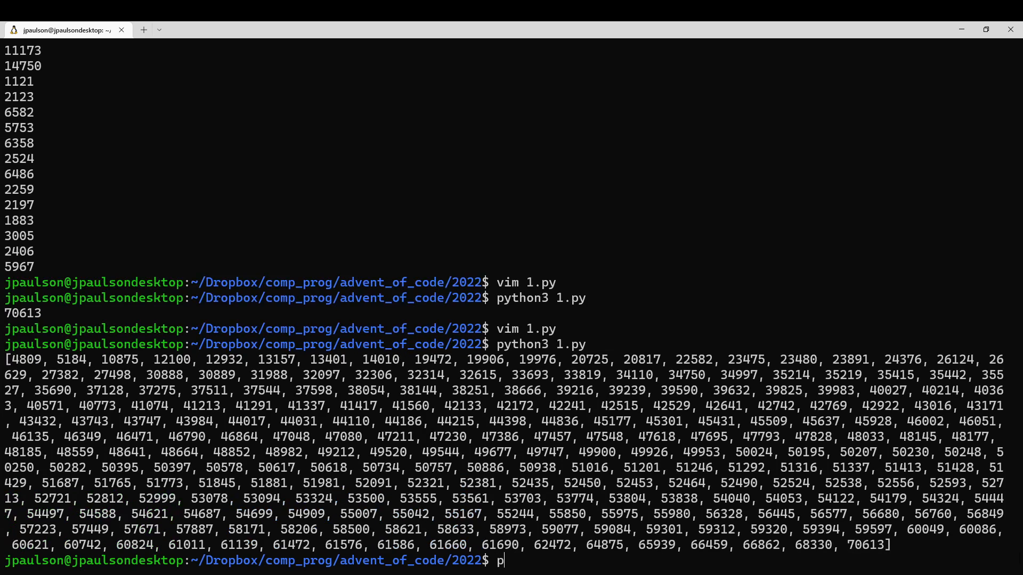
# - Start python3 and add the top three elf totals, 66862+68330+70613
pyautogui.write('ython3')
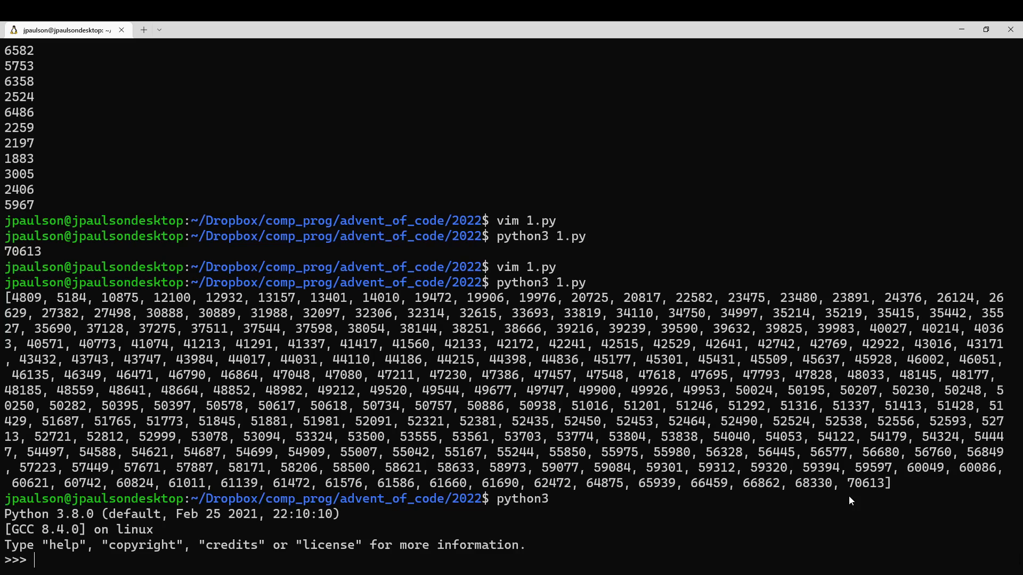
pyautogui.write('66862+')
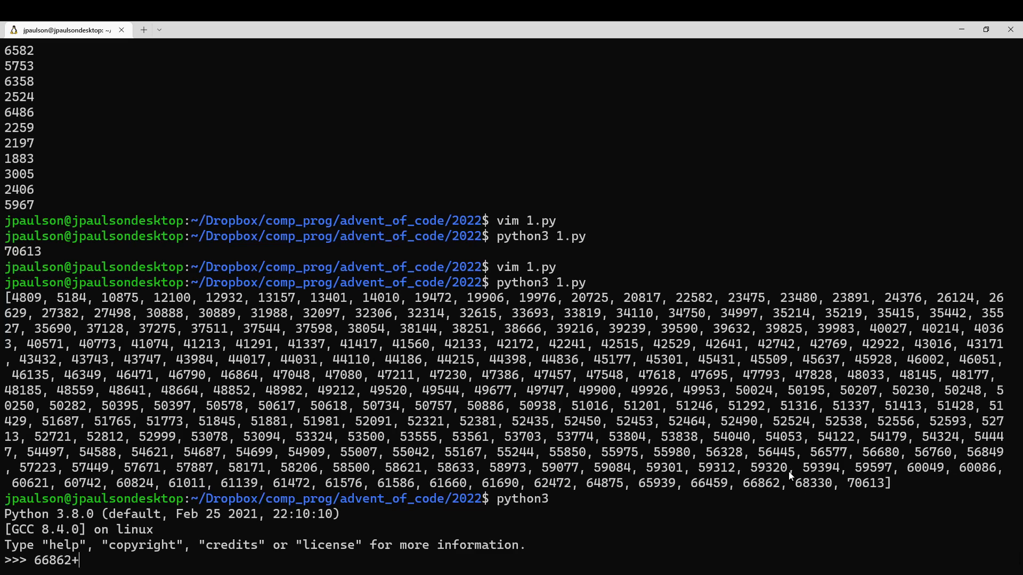
pyautogui.write('68330+')
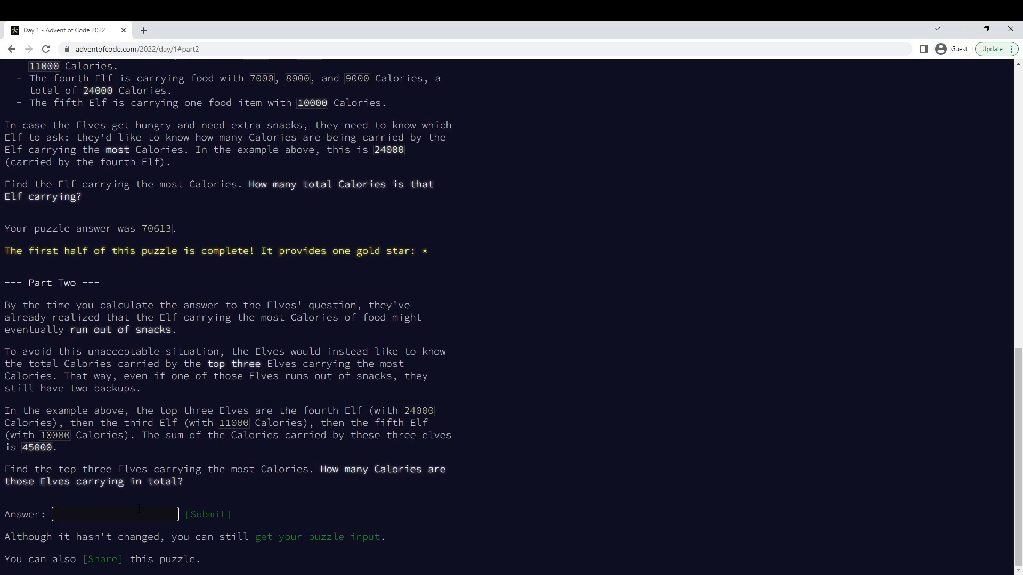
# - Submit the top-three sum 205805 as the Part Two answer
pyautogui.click(207, 514)
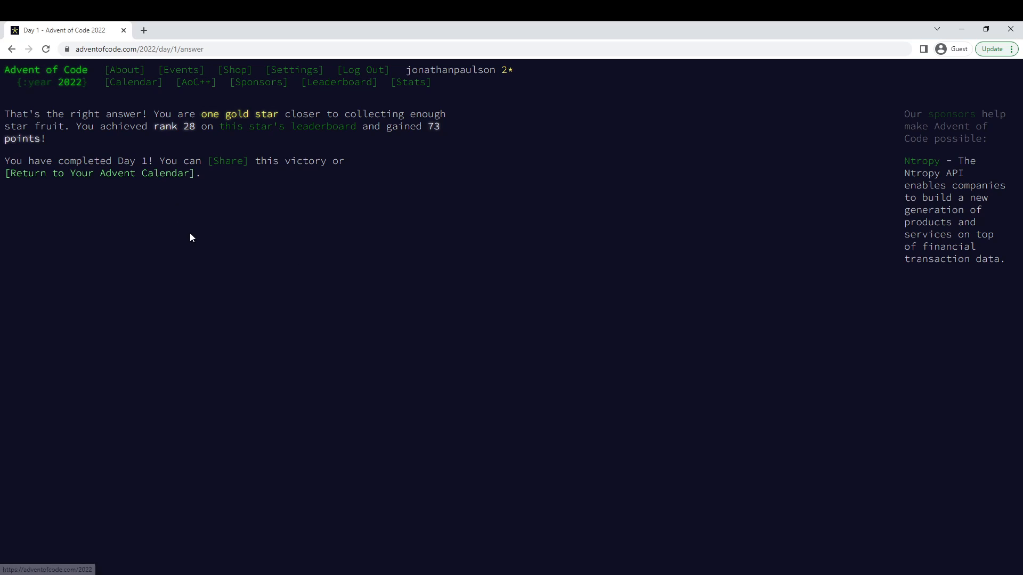
pyautogui.moveTo(367, 513)
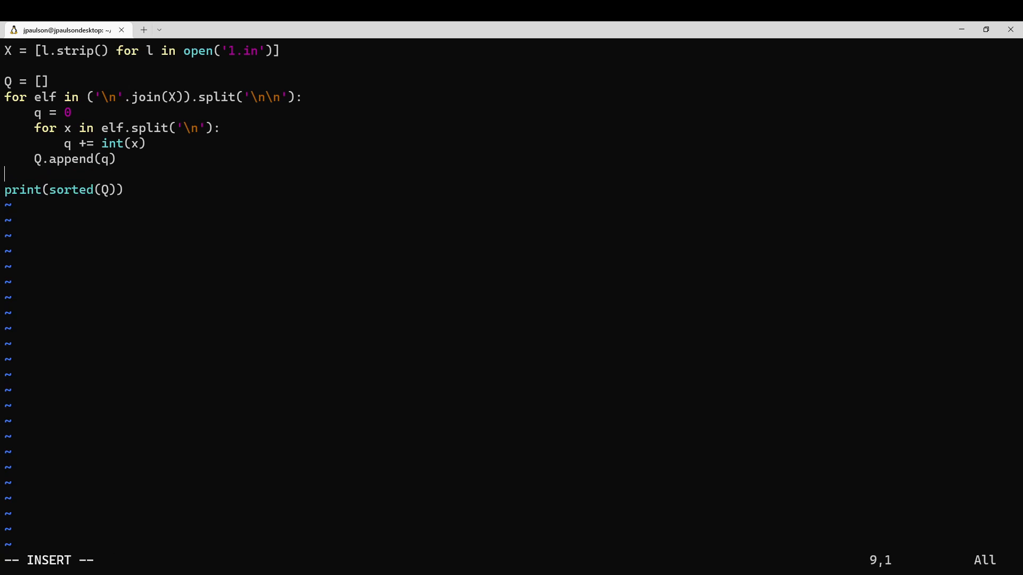
# - Add Q = sorted(Q) and print Q[-1] and Q[-1]+Q[-2]+Q[-3] in 1.py
pyautogui.write('print(max(Q))')
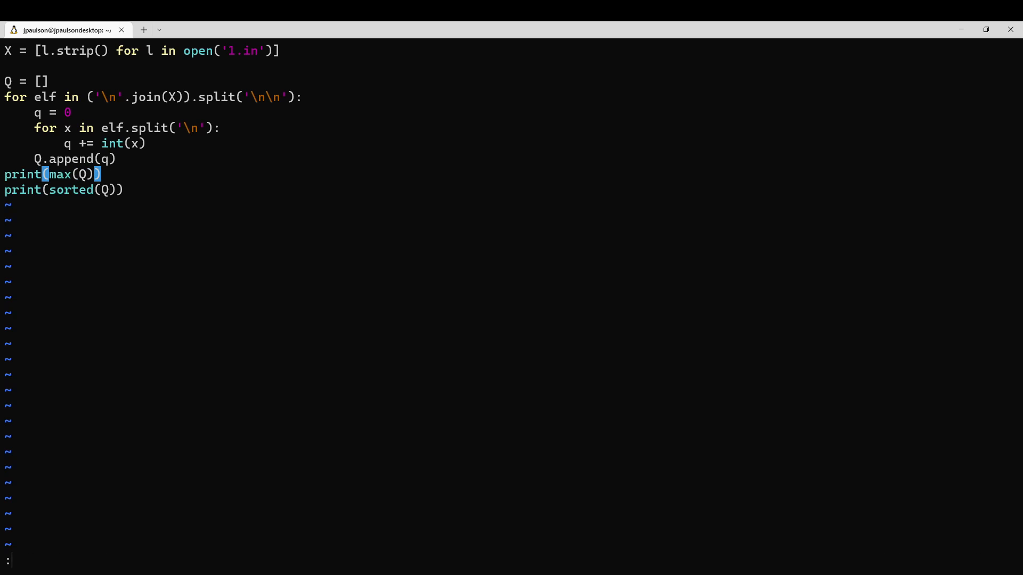
pyautogui.write('print(')
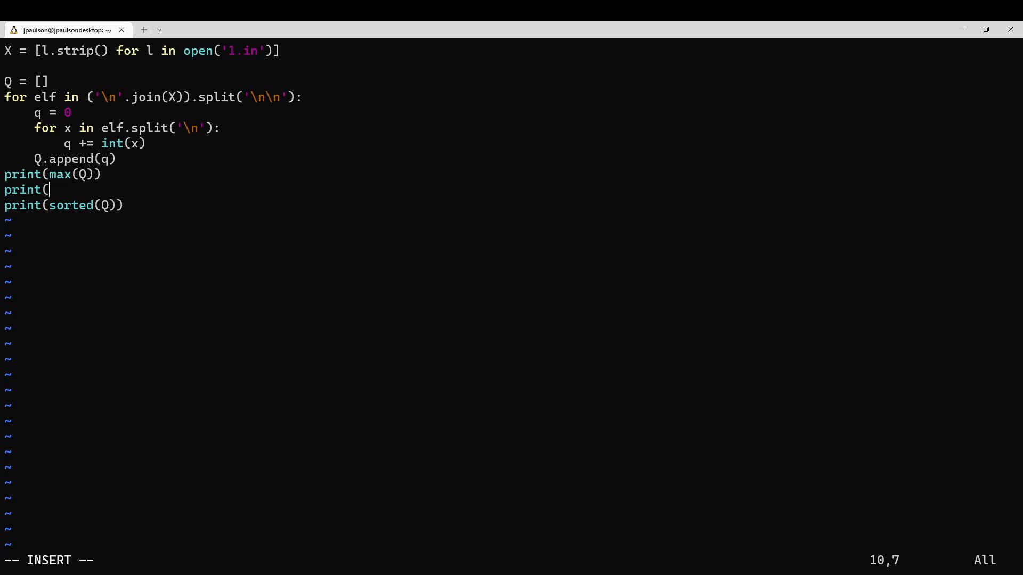
pyautogui.write('Q = sor')
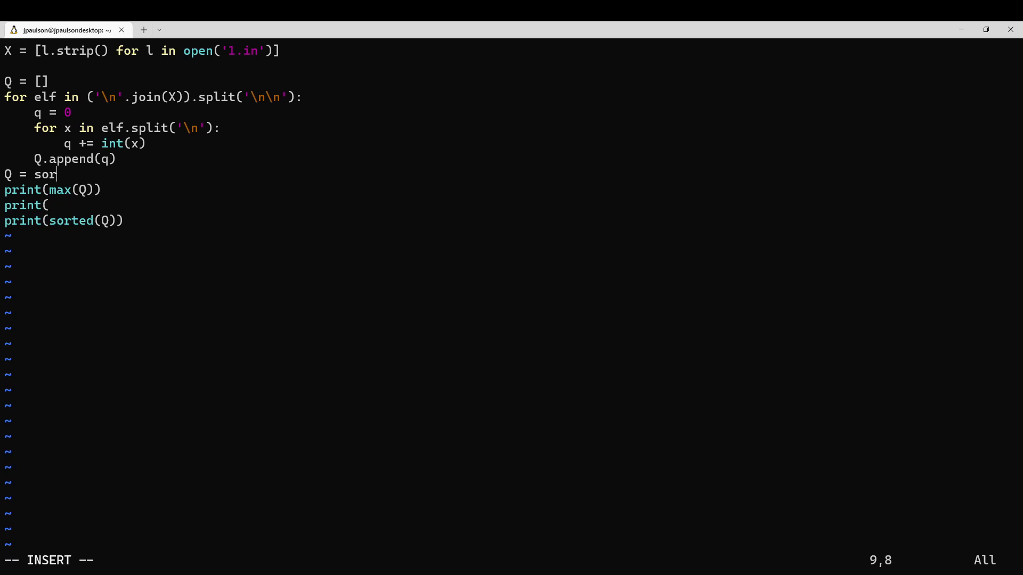
pyautogui.write('ted(Q)')
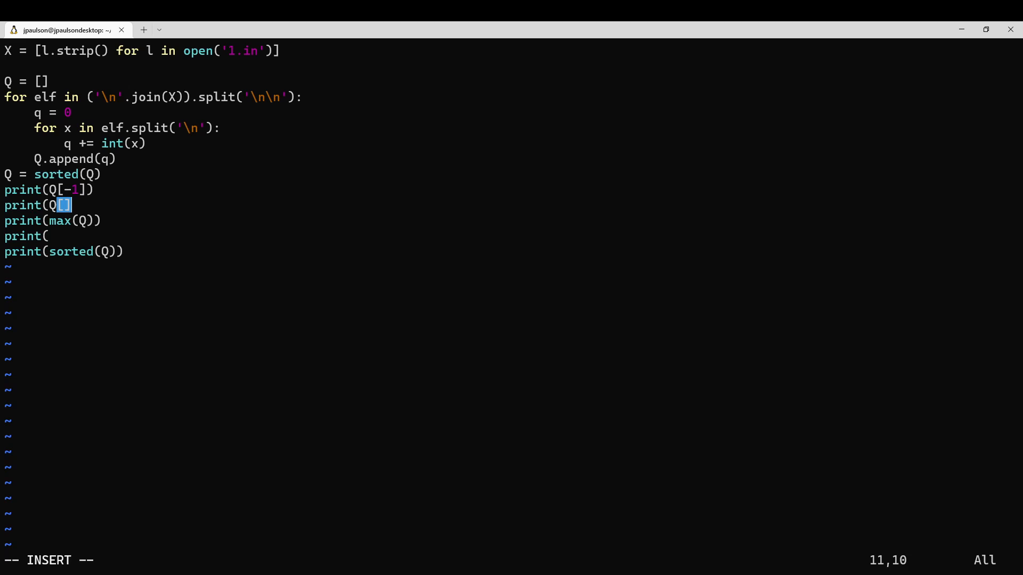
pyautogui.write('-1]+Q[-2')
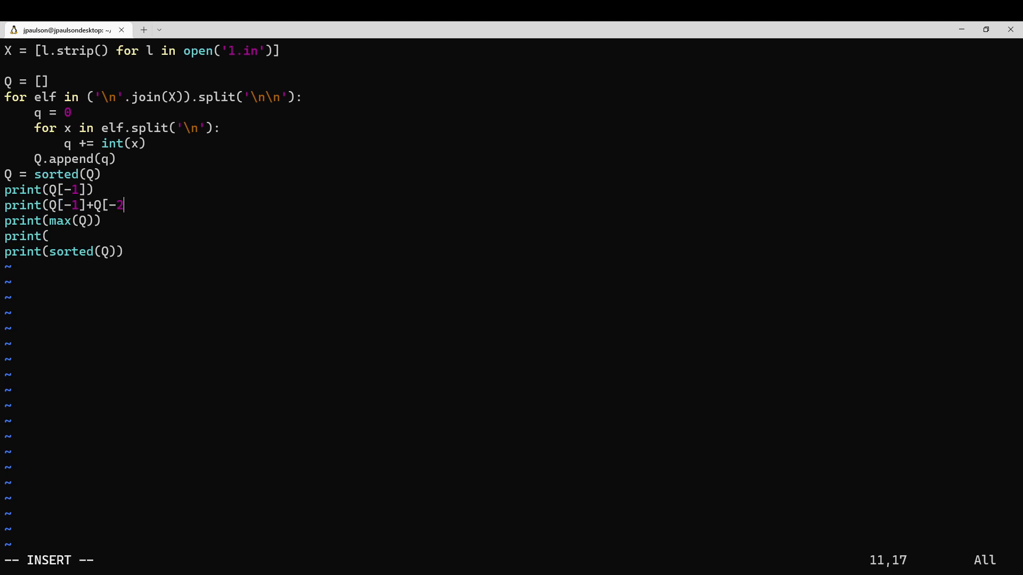
pyautogui.write(']+Q[')
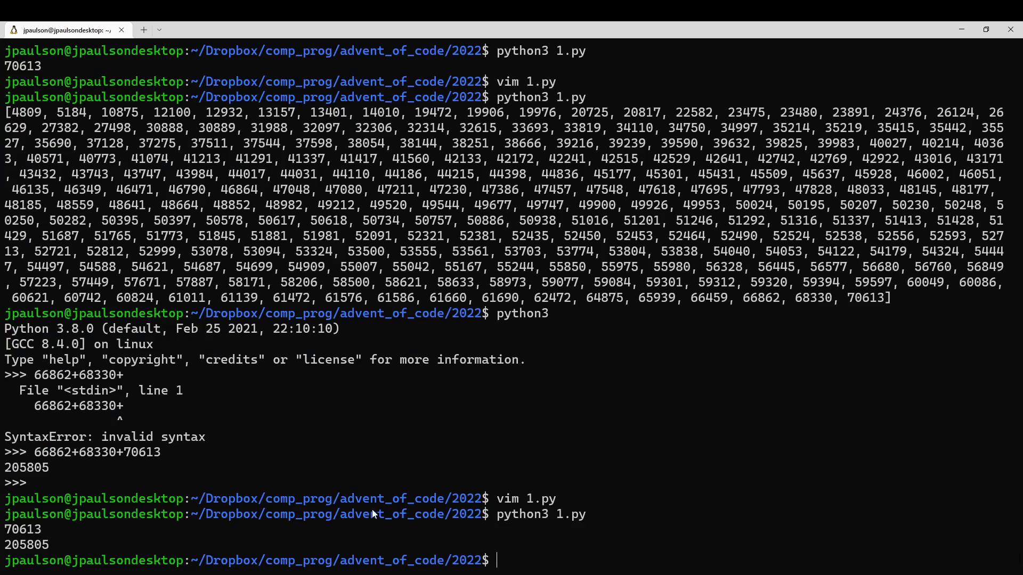
# - View the final 1.py in vim, then scroll the Day 1 page to review both answers
pyautogui.write('vim 1.py')
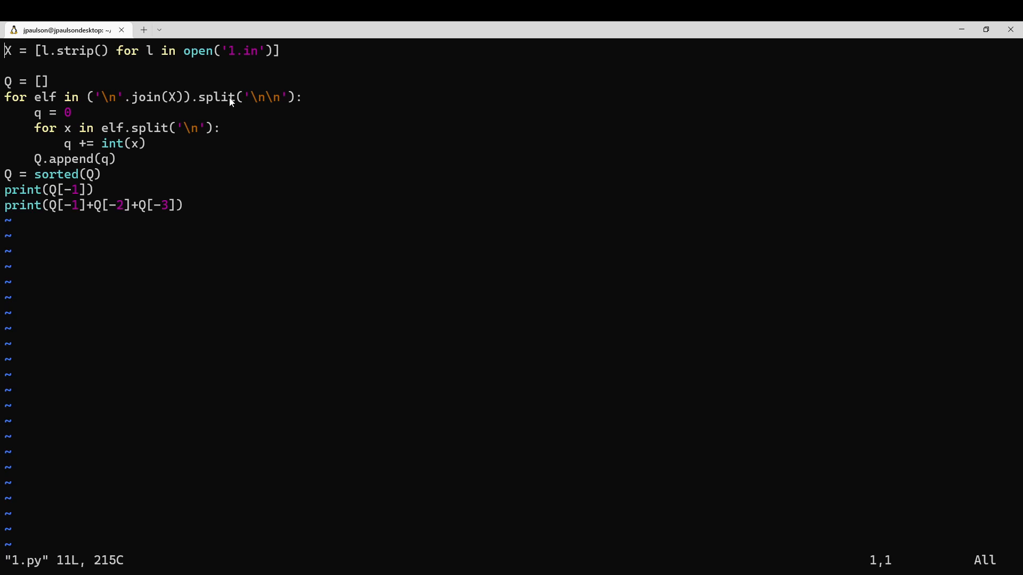
pyautogui.moveTo(203, 103)
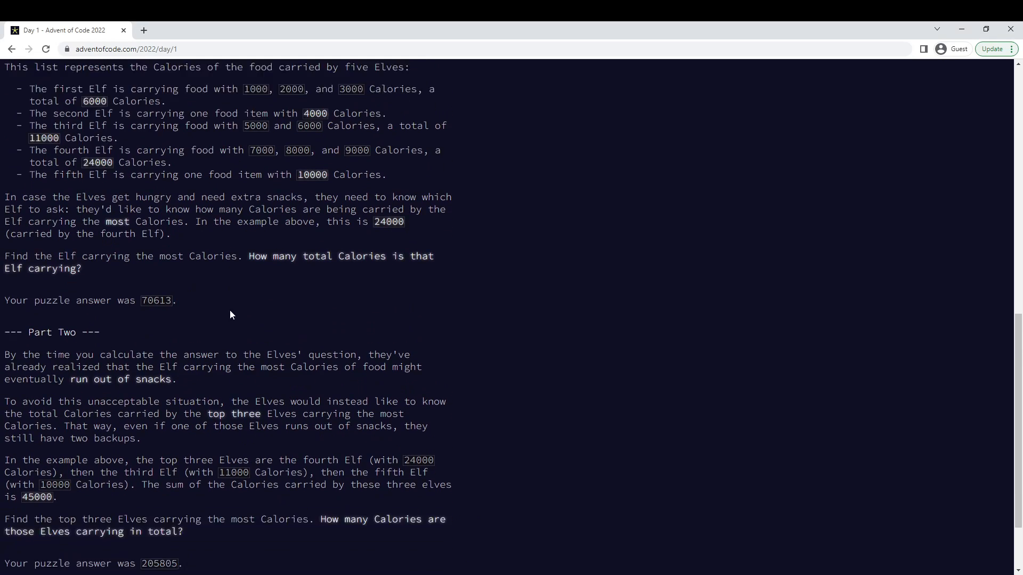
pyautogui.scroll(3)
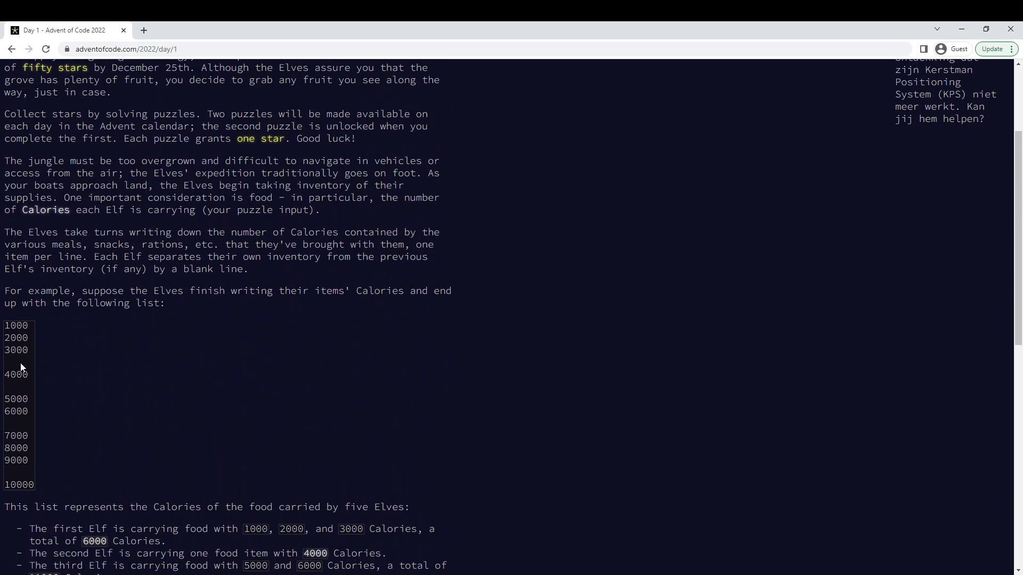